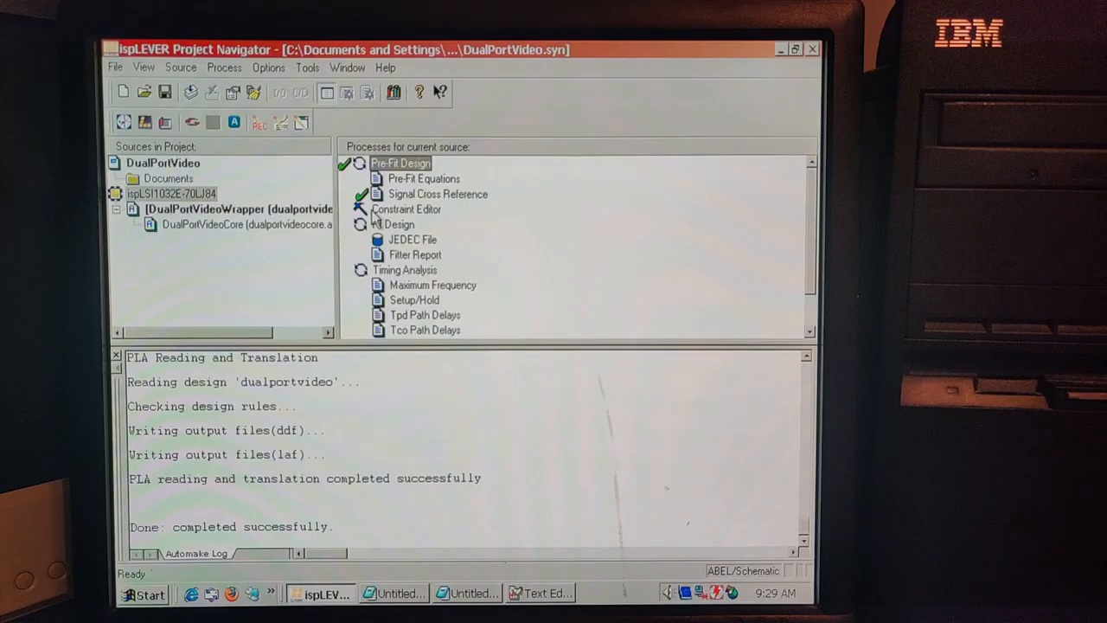
Step: Run Fit Design and bring up the Fitter Report with its pin assignments
left_click(406, 207)
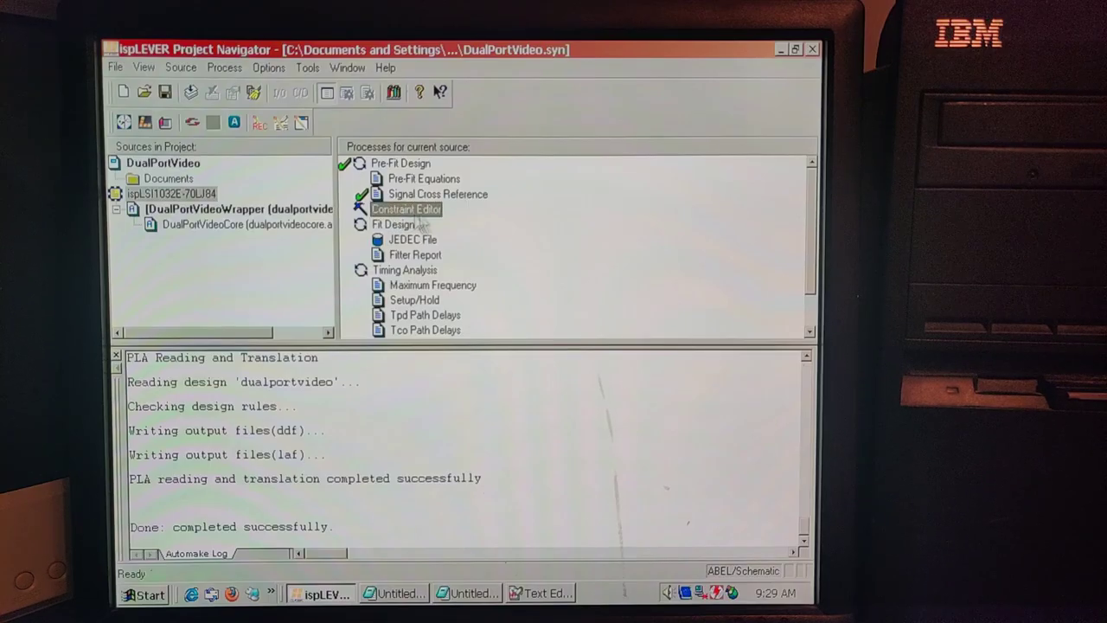
mouse_move(436, 227)
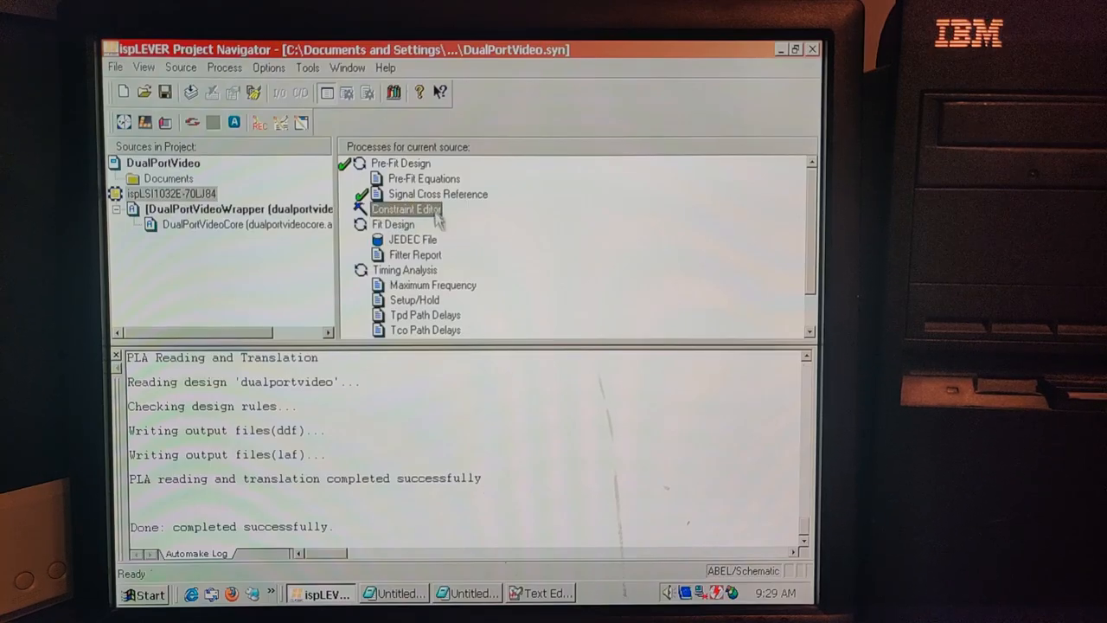
mouse_move(526, 225)
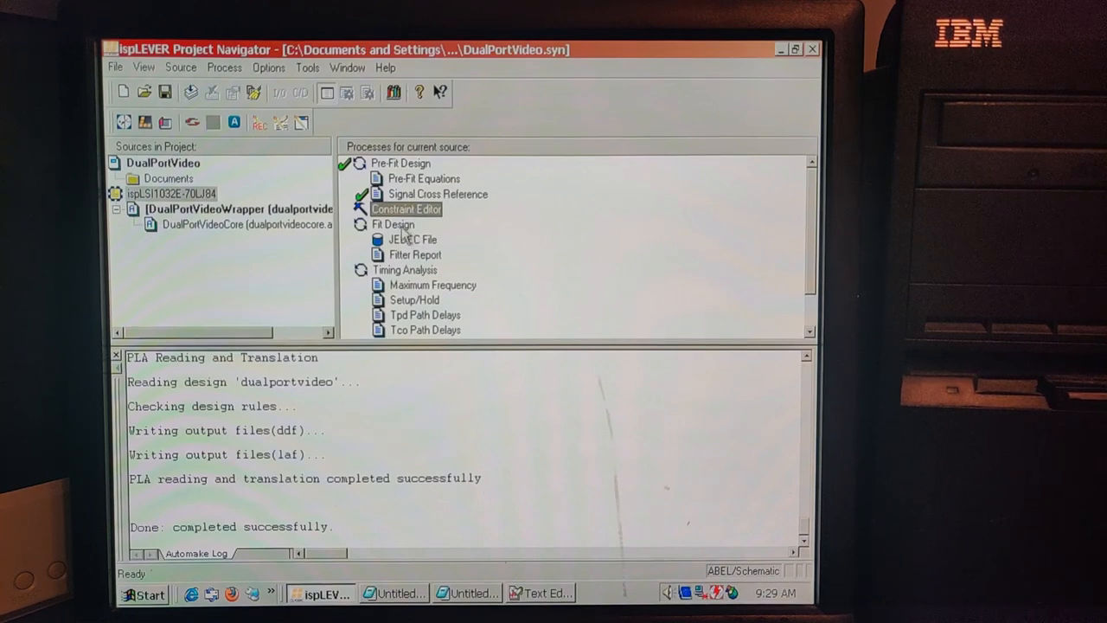
left_click(393, 225)
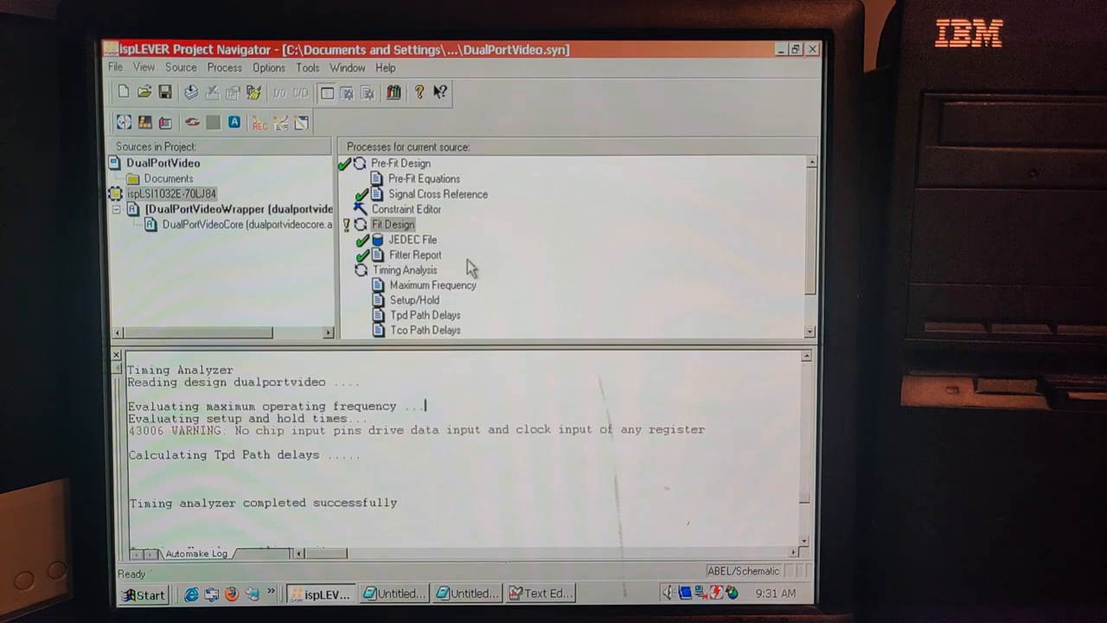
left_click(413, 254)
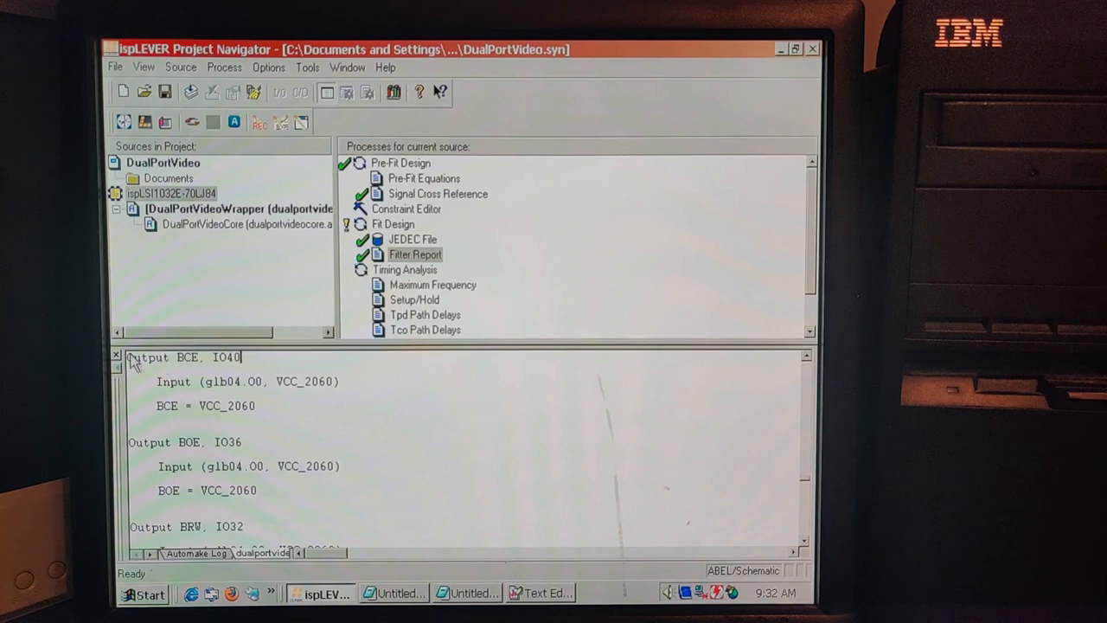
double_click(183, 356)
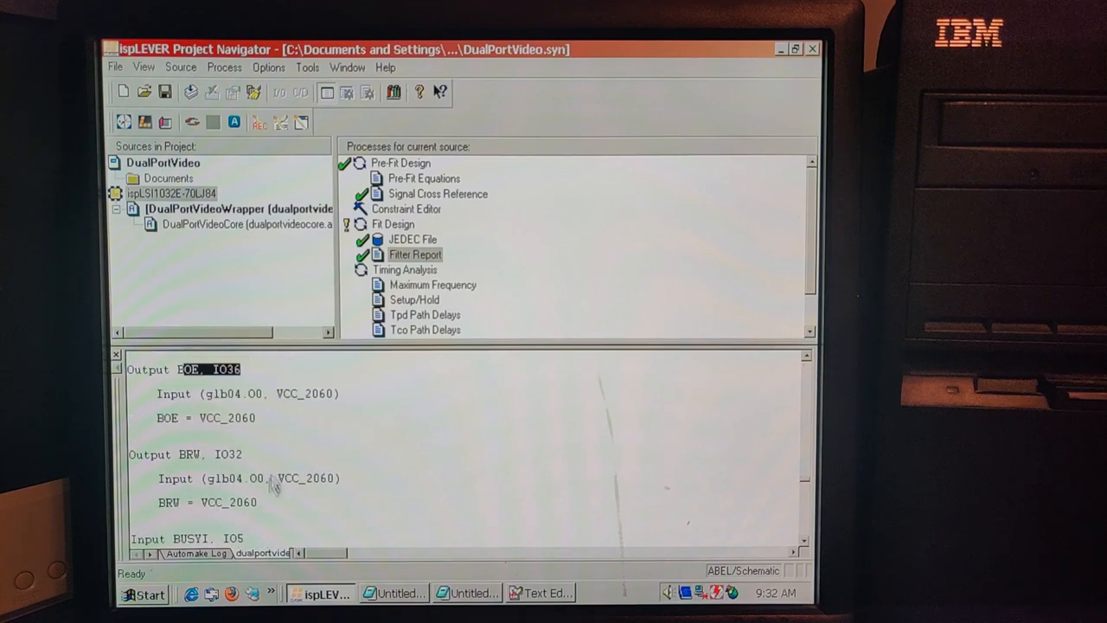
scroll("down", 3)
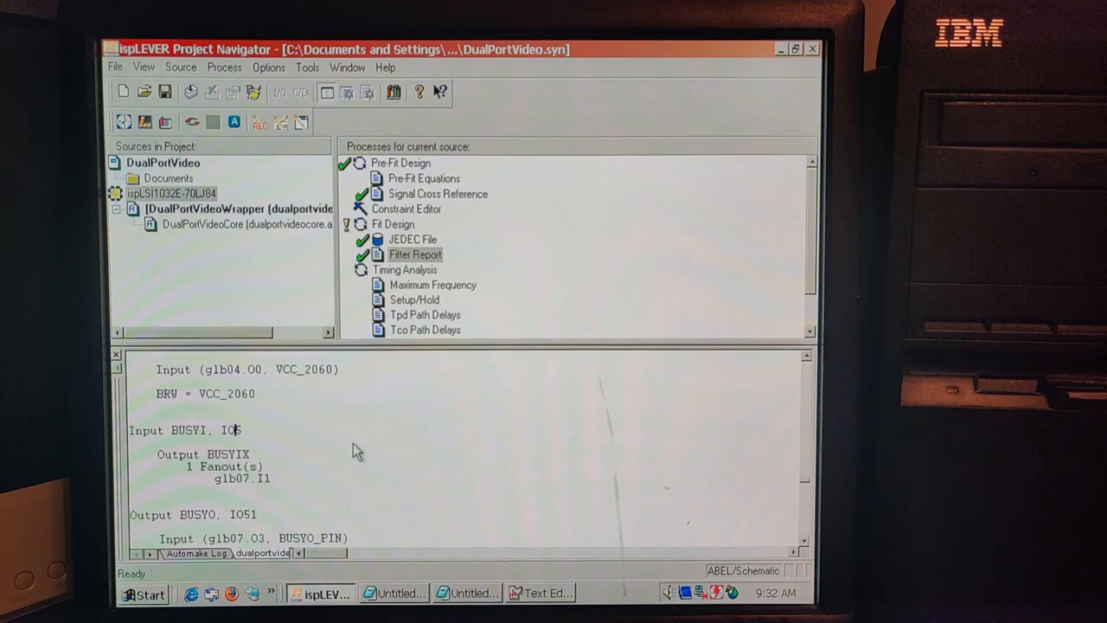
scroll("down", 3)
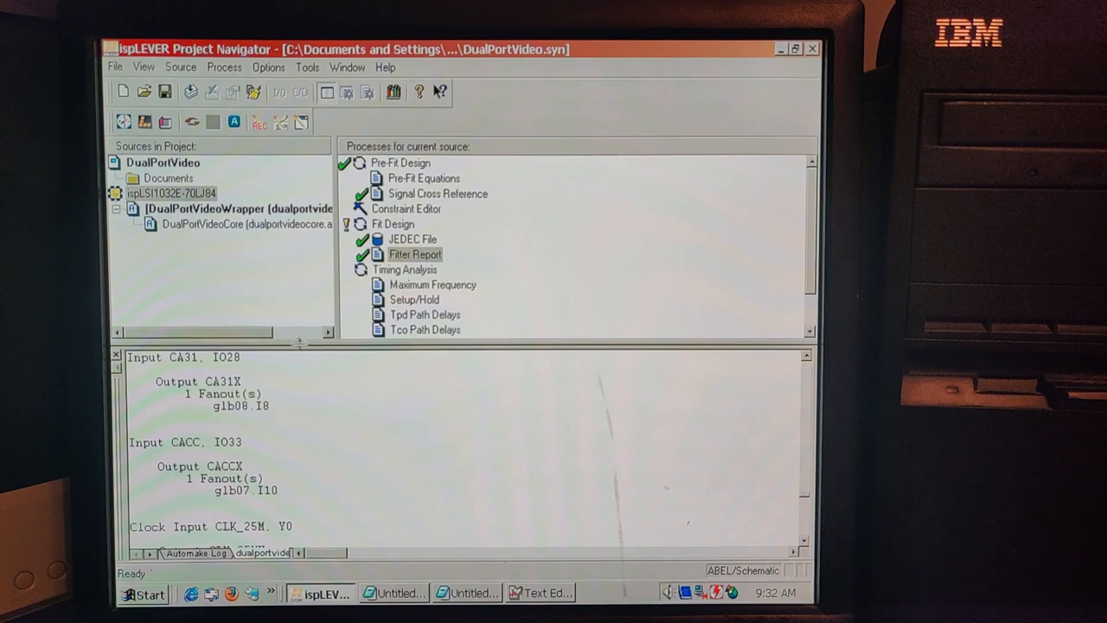
mouse_move(284, 462)
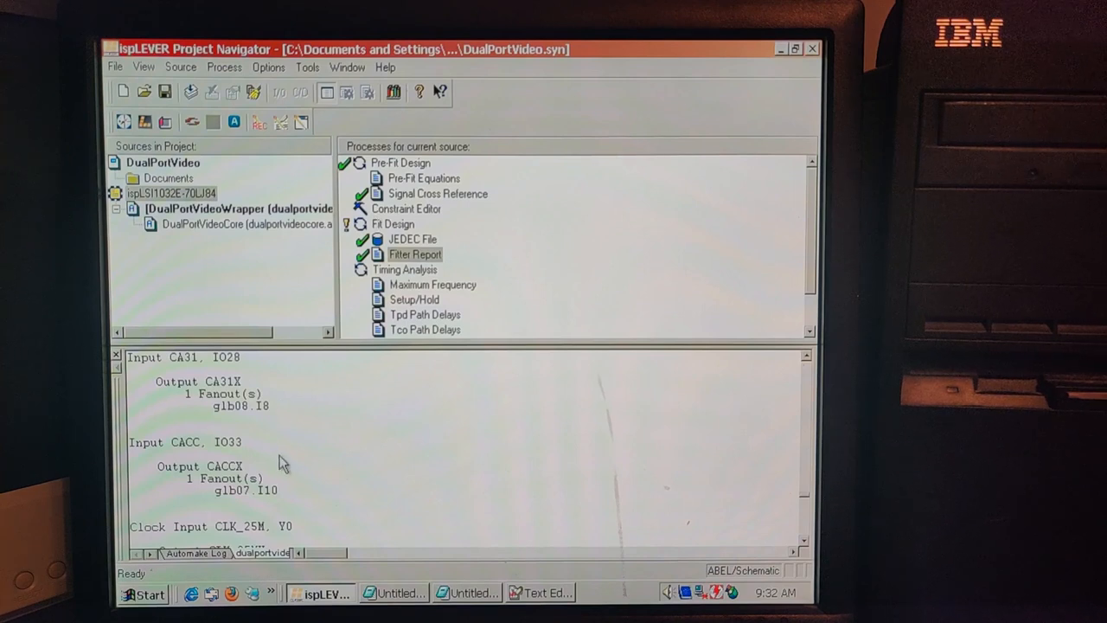
mouse_move(320, 448)
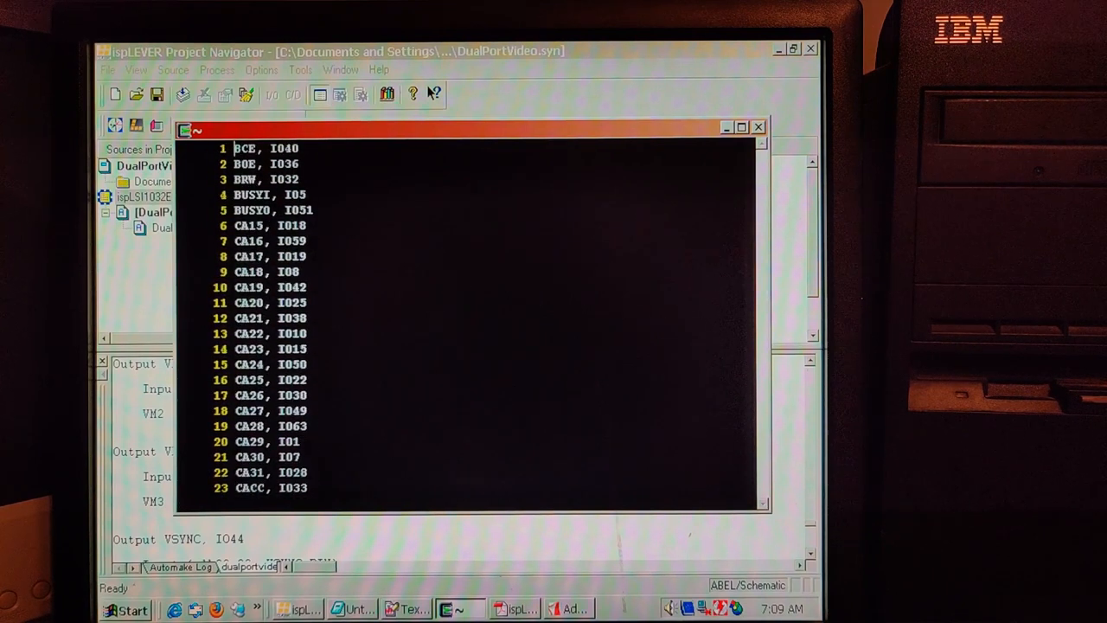
mouse_move(521, 102)
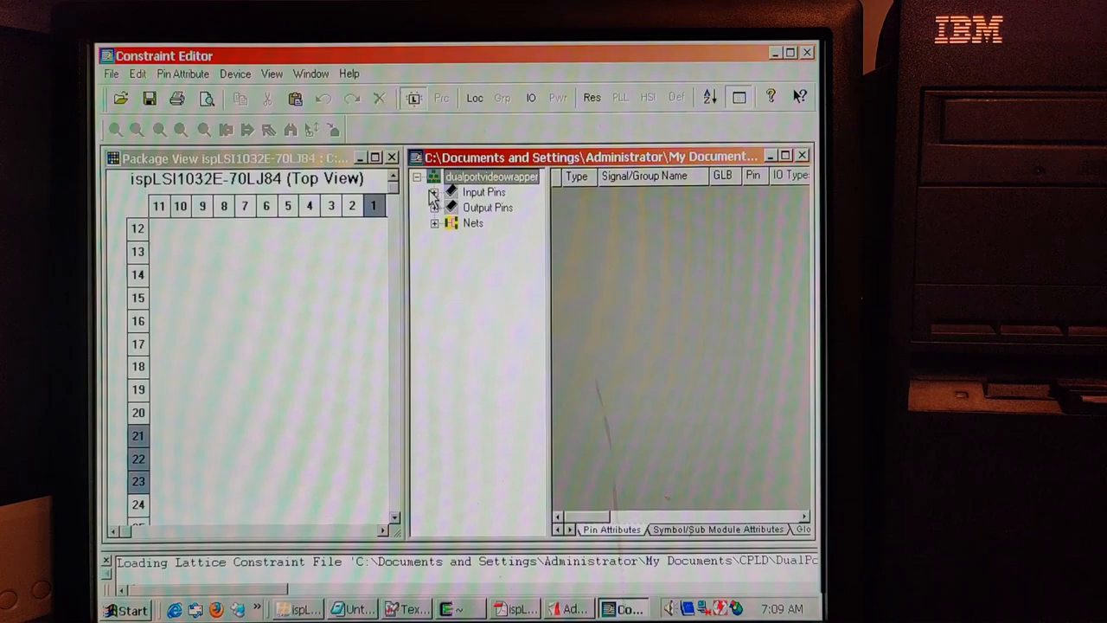
Step: Launch the Constraint Editor to show the package view and pin/net tree
left_click(432, 191)
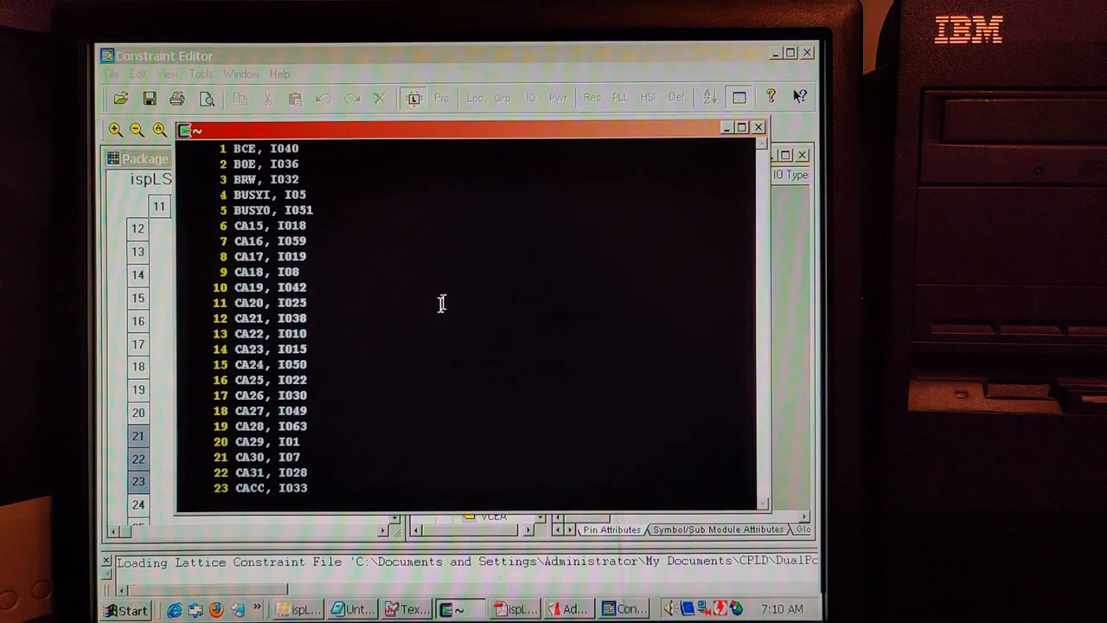
mouse_move(296, 348)
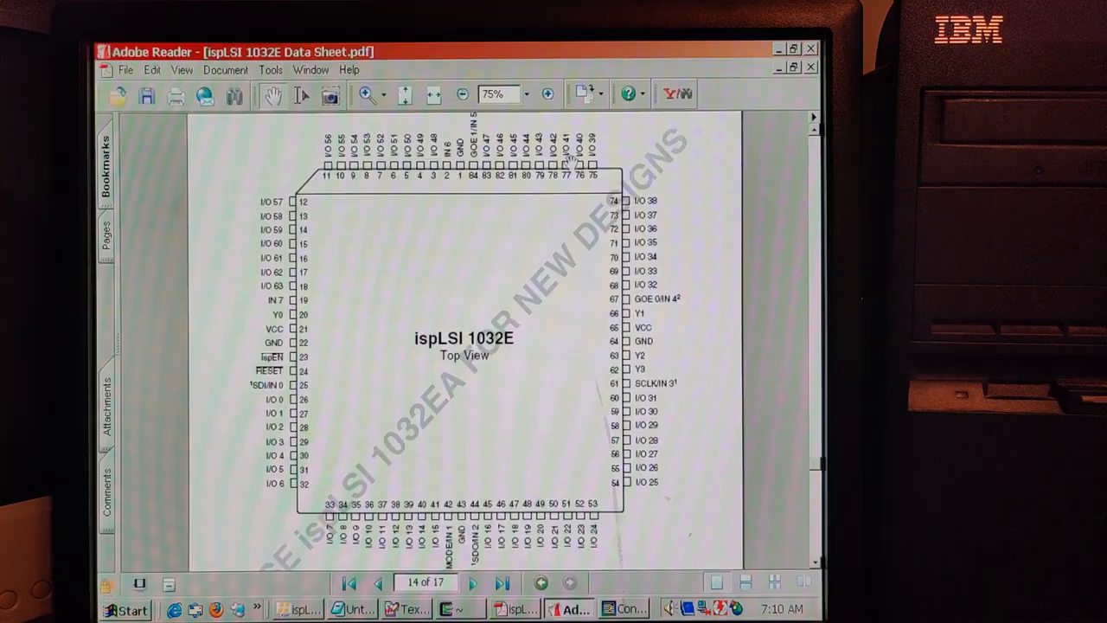
mouse_move(439, 217)
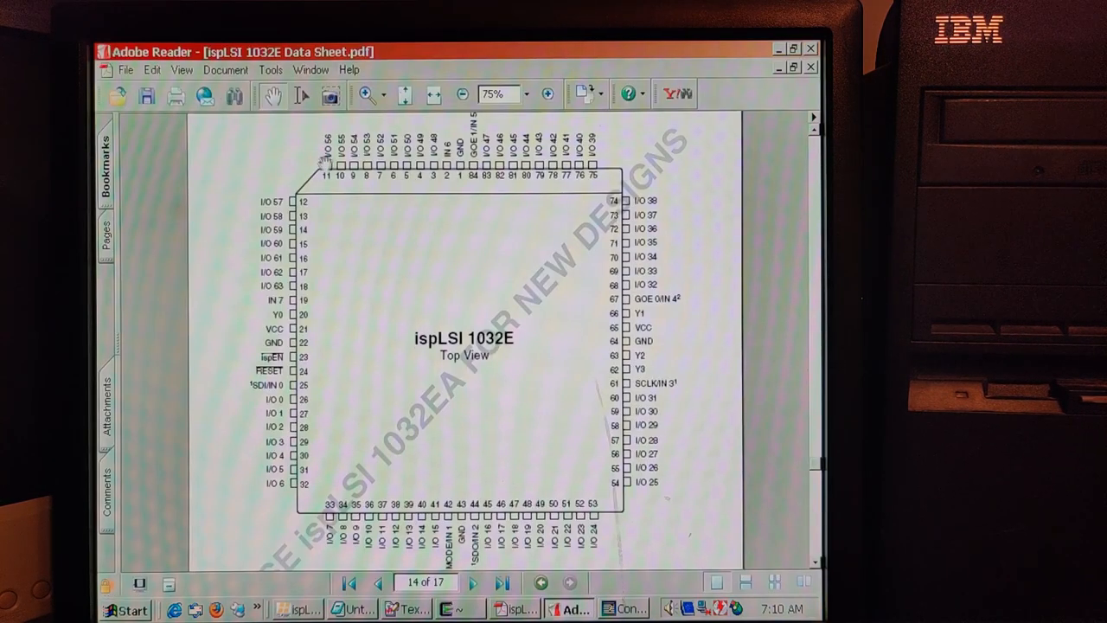
mouse_move(439, 211)
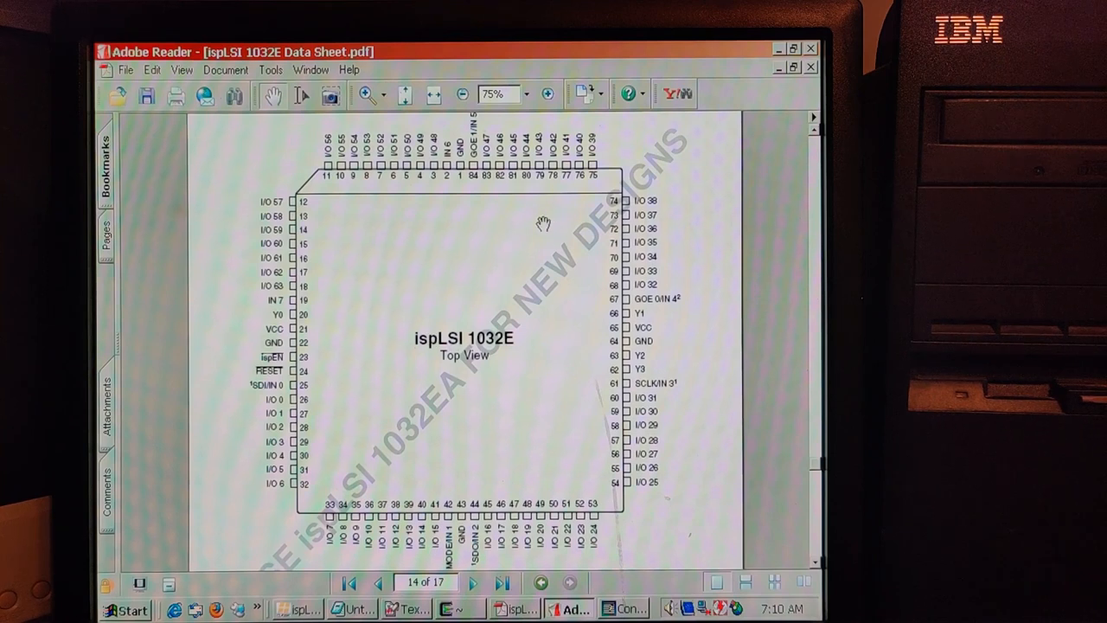
mouse_move(543, 219)
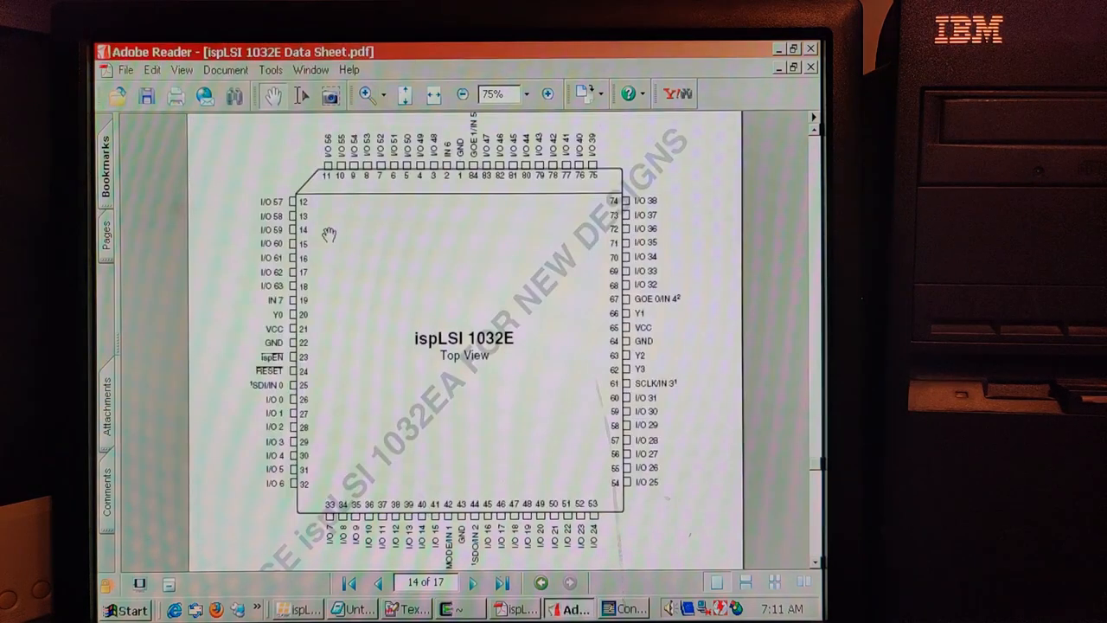
mouse_move(422, 178)
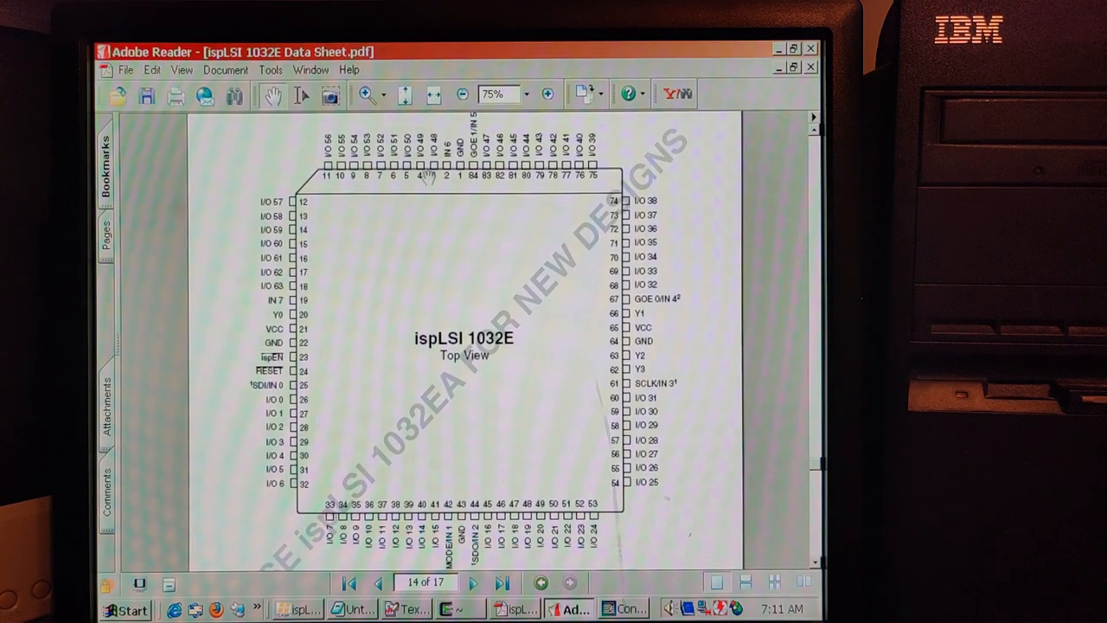
mouse_move(578, 188)
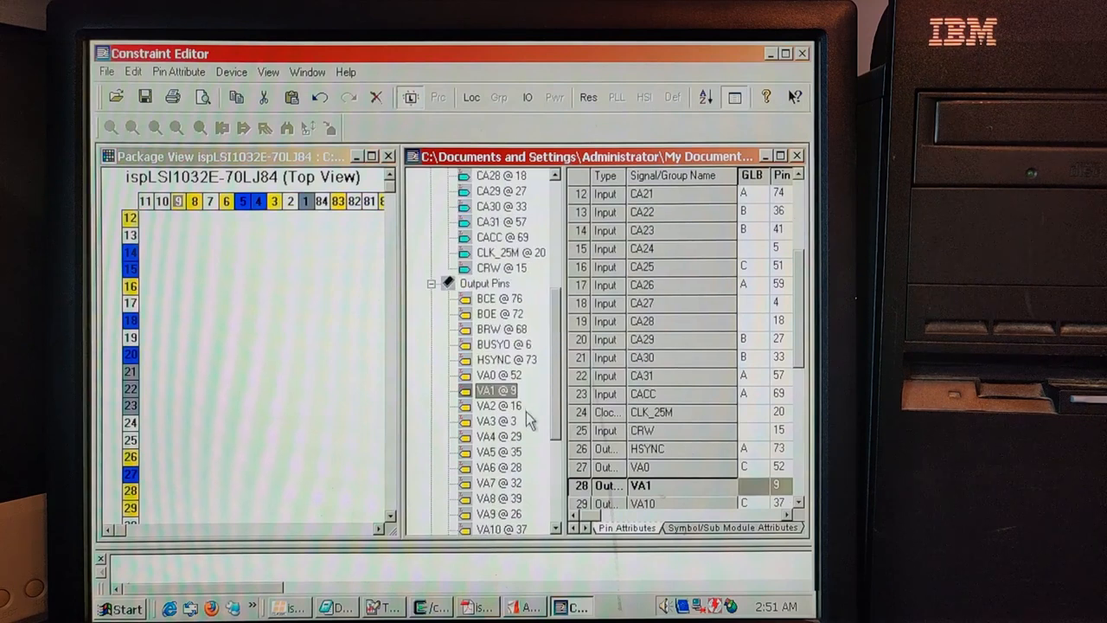
scroll("down", 3)
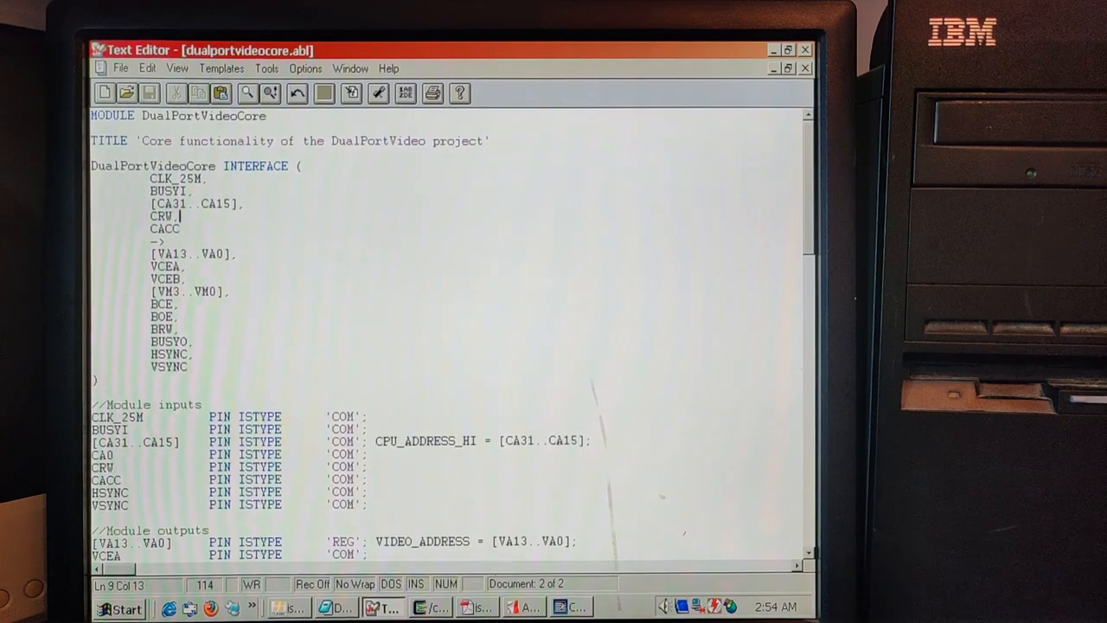
Step: Add 'CA,' to the INTERFACE list and rename the BCE output to BCEA via Find
type("CA,")
type("B")
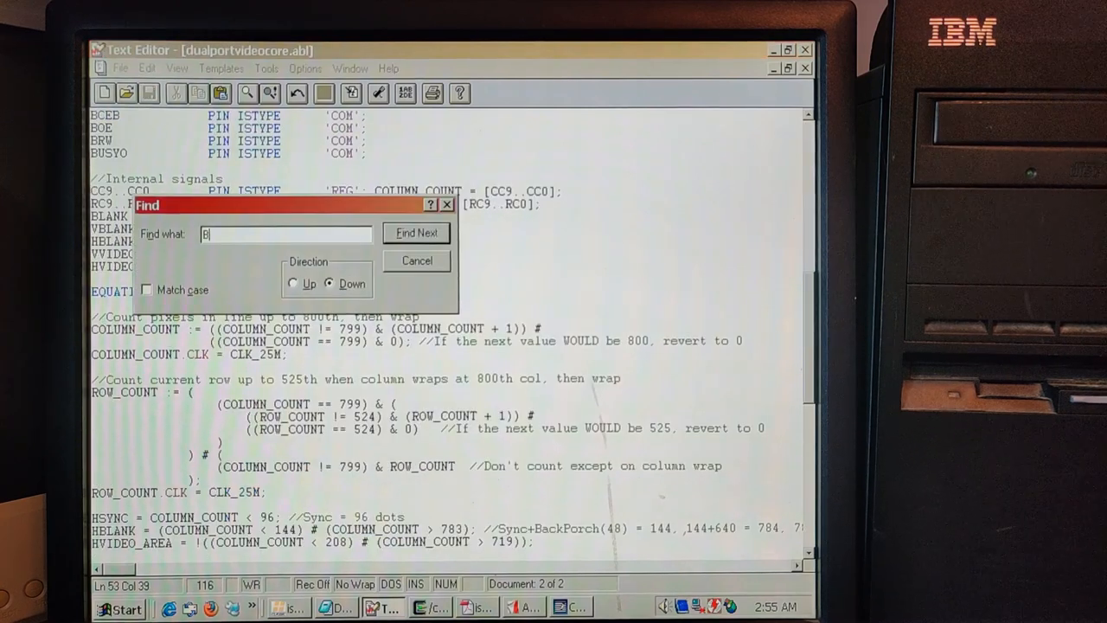
left_click(415, 232)
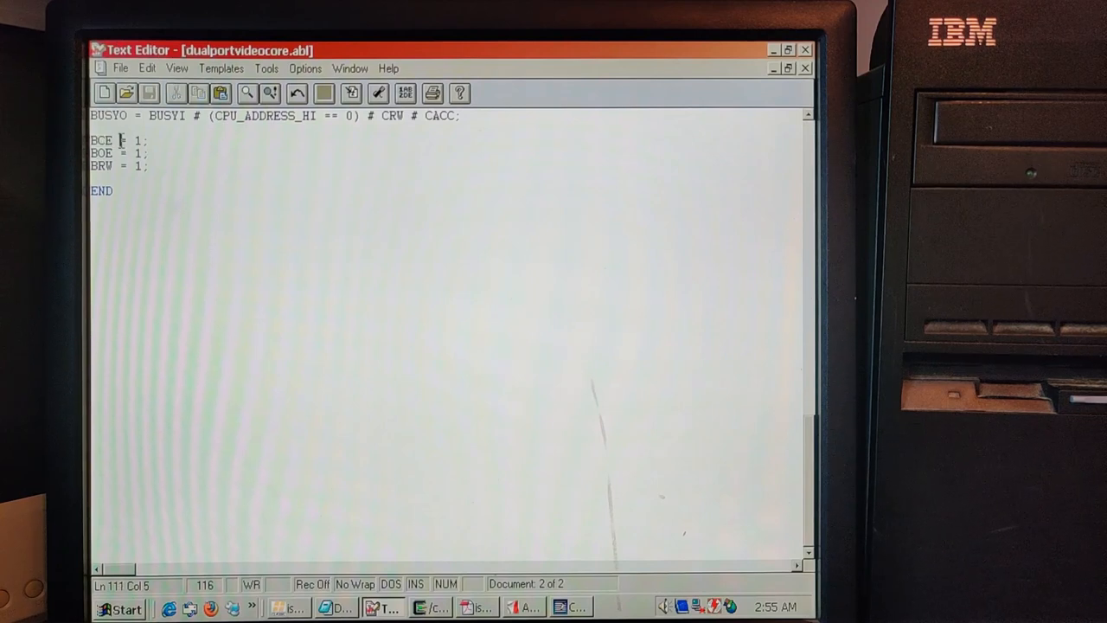
type("A")
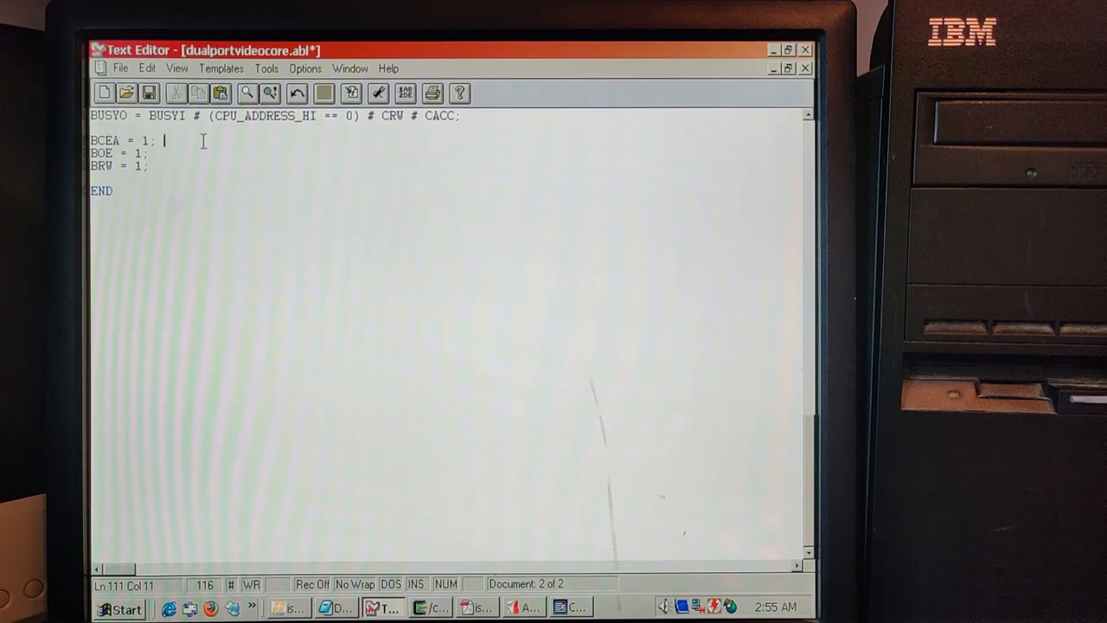
key("Enter")
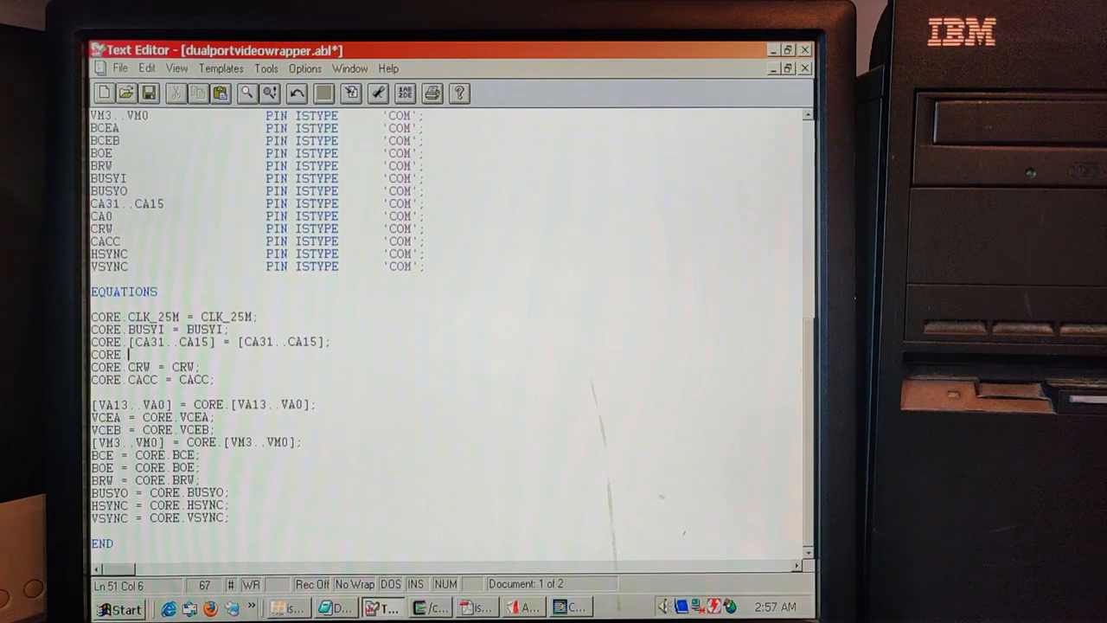
Step: Add the CORE.CA0 equation in dualportvideowrapper.abl
type("CA0")
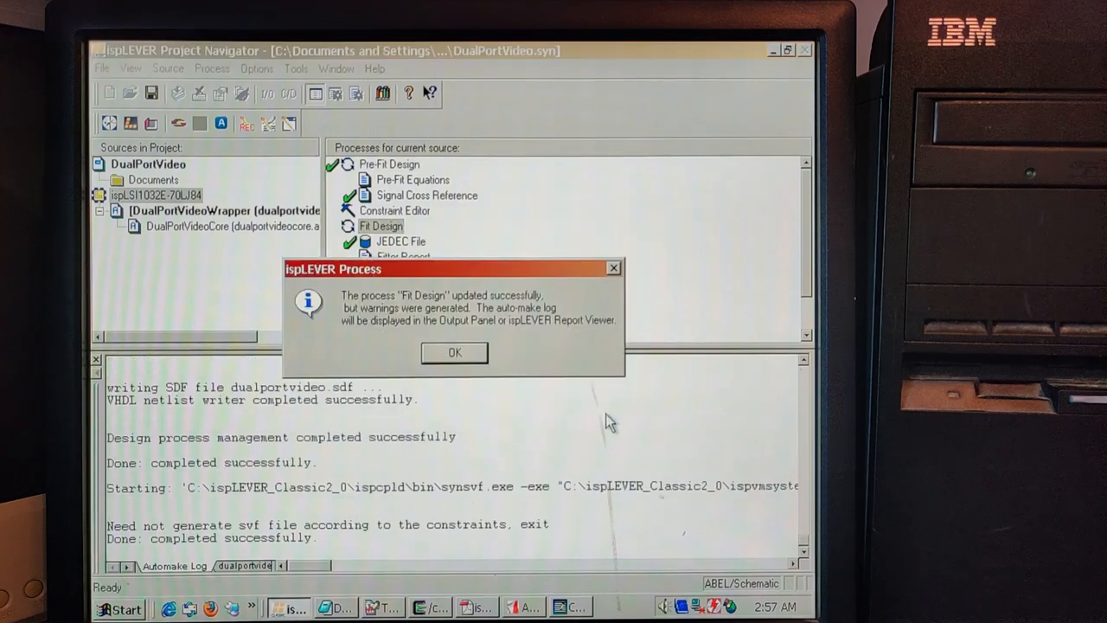
Step: Acknowledge the fit completion notice and review the Fitter Report pin list
left_click(453, 353)
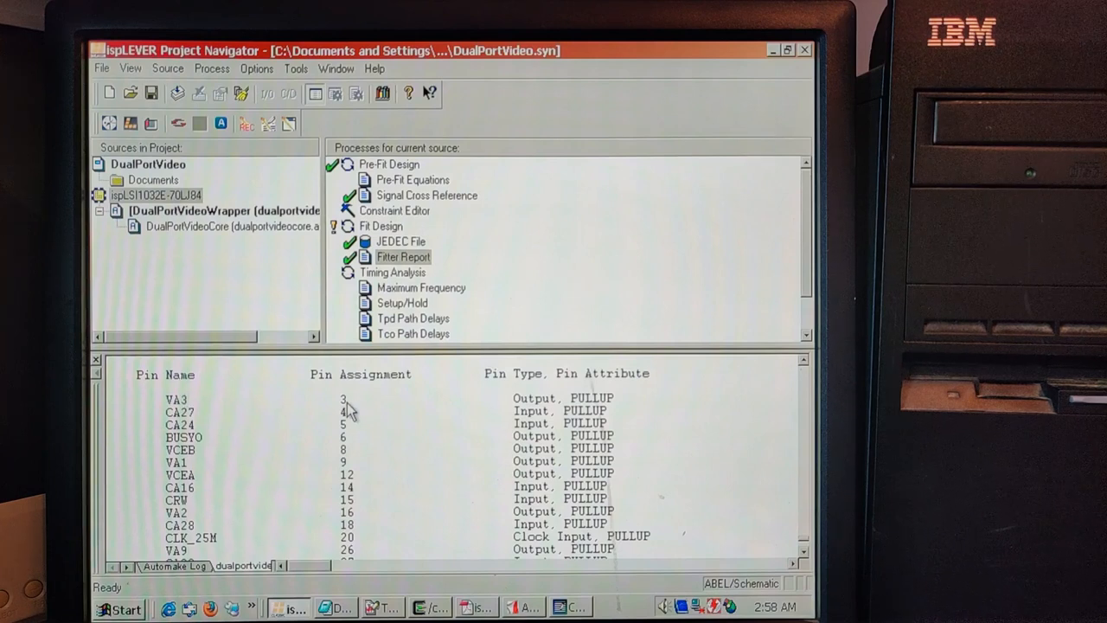
scroll("down", 3)
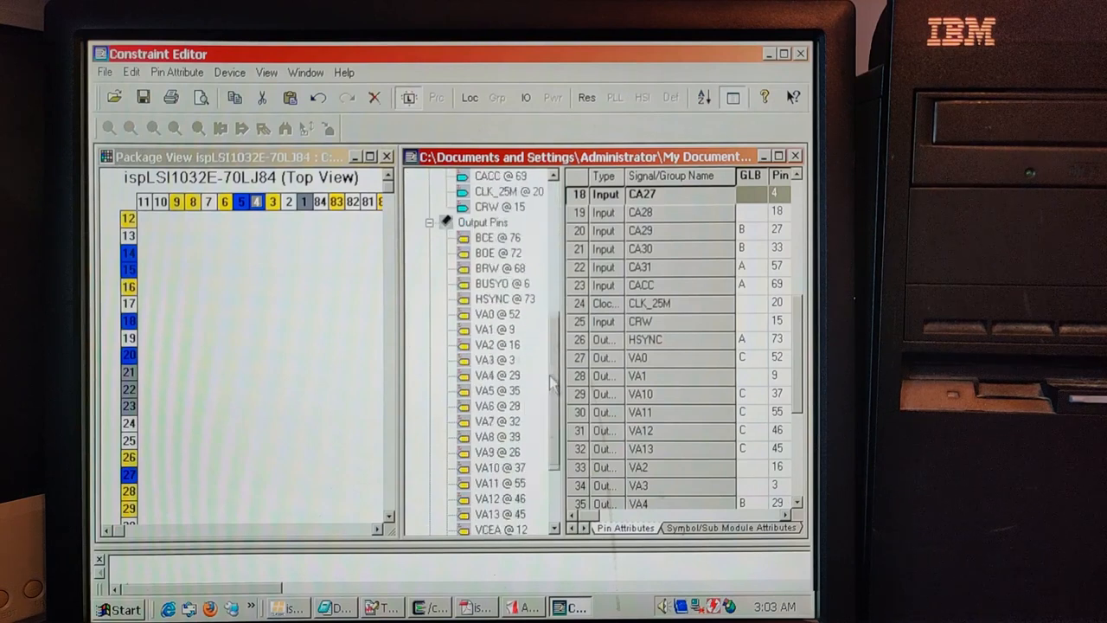
scroll("down", 3)
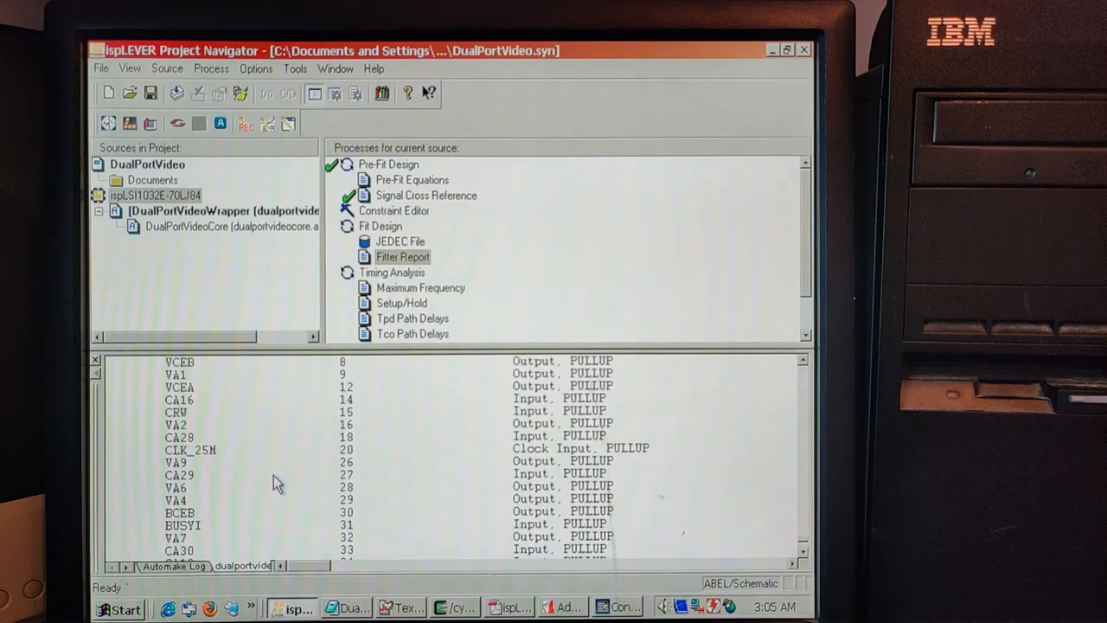
Step: Scroll further through the Fitter Report pin list
scroll("down", 3)
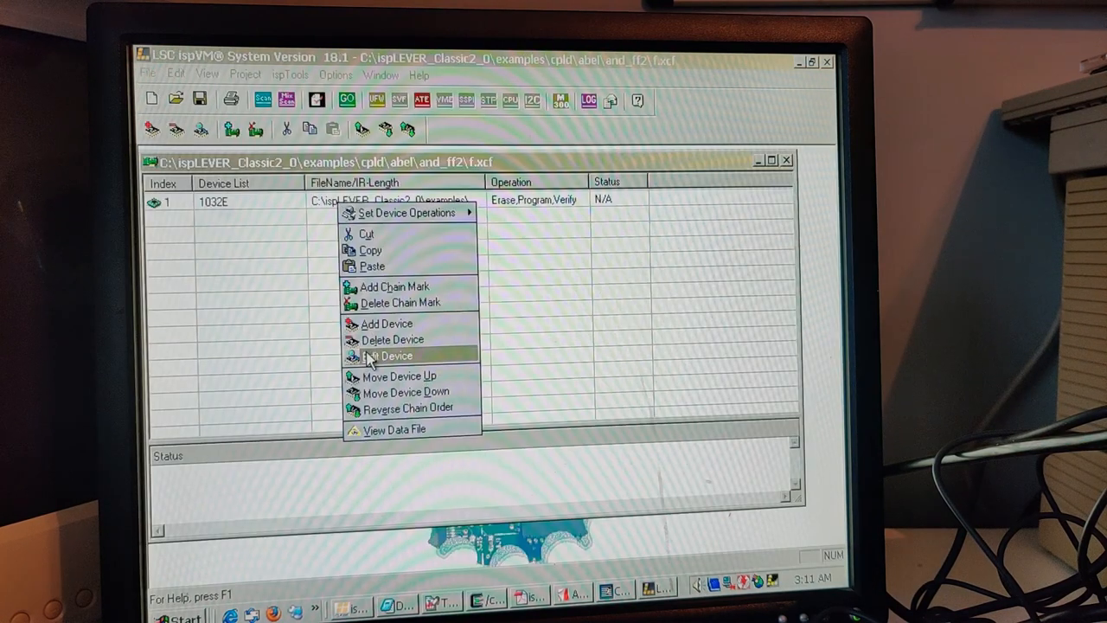
Step: Point the 1032E device to dualportvideo.jed and attempt the download, which fails the ID check
left_click(391, 357)
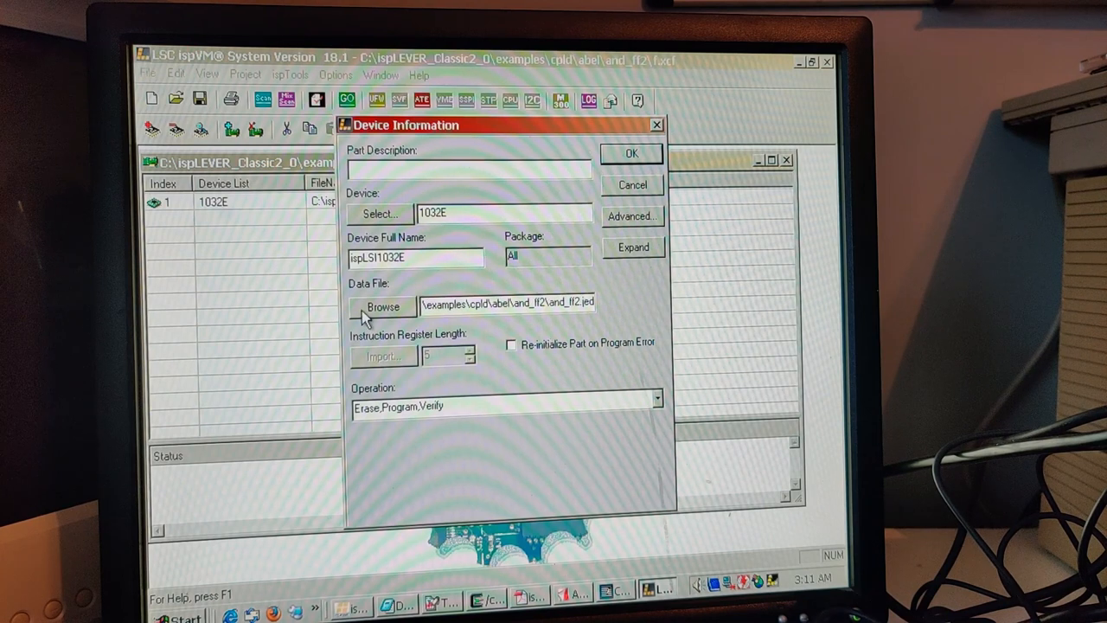
left_click(383, 307)
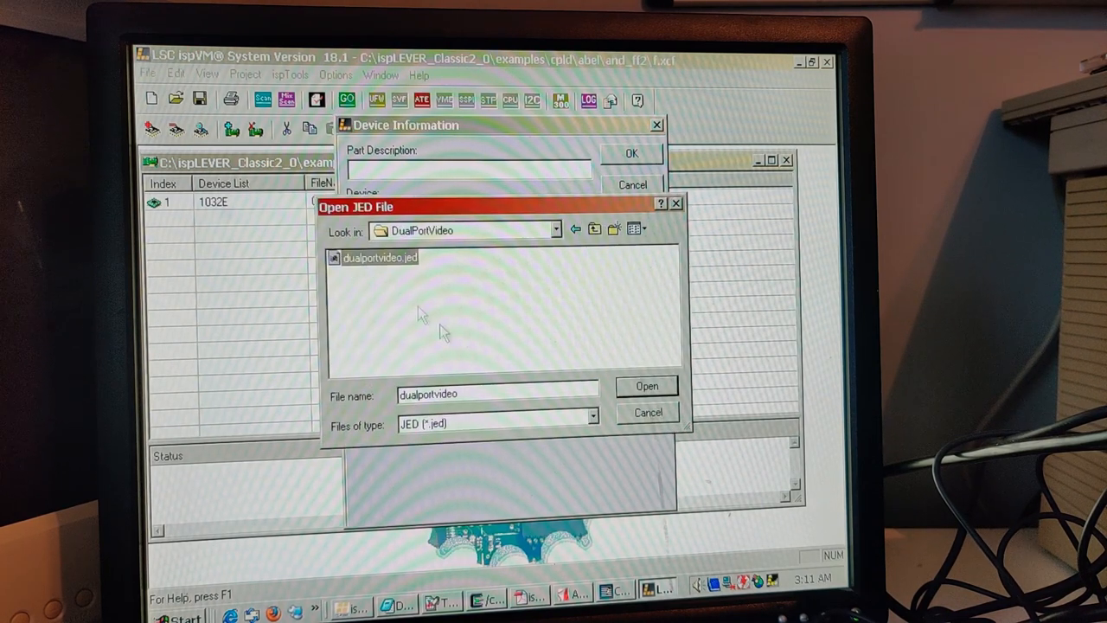
left_click(647, 386)
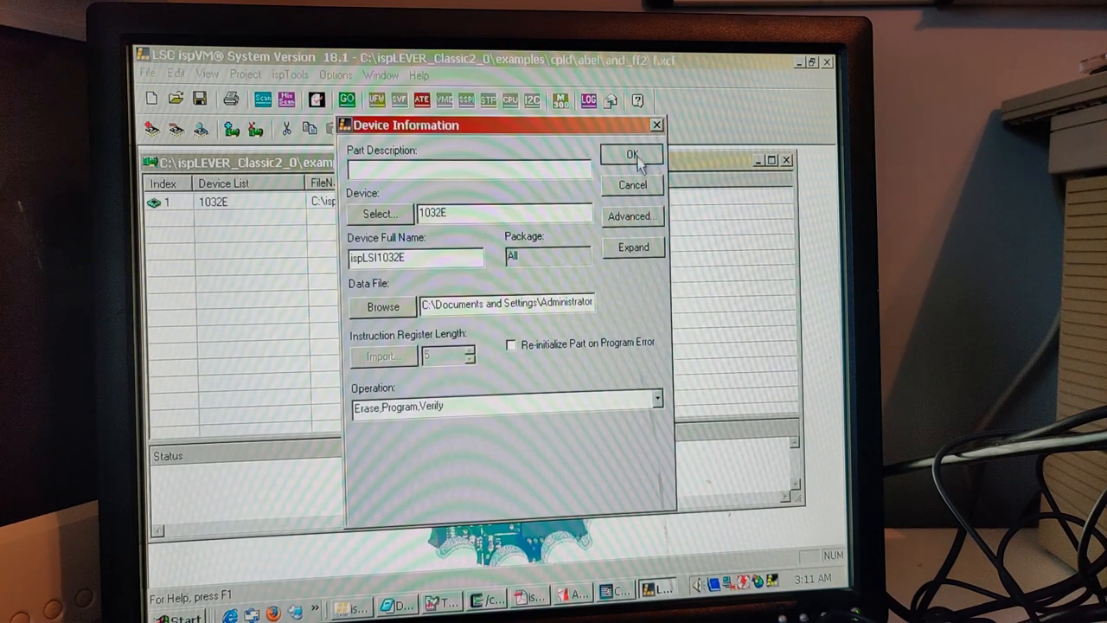
left_click(631, 154)
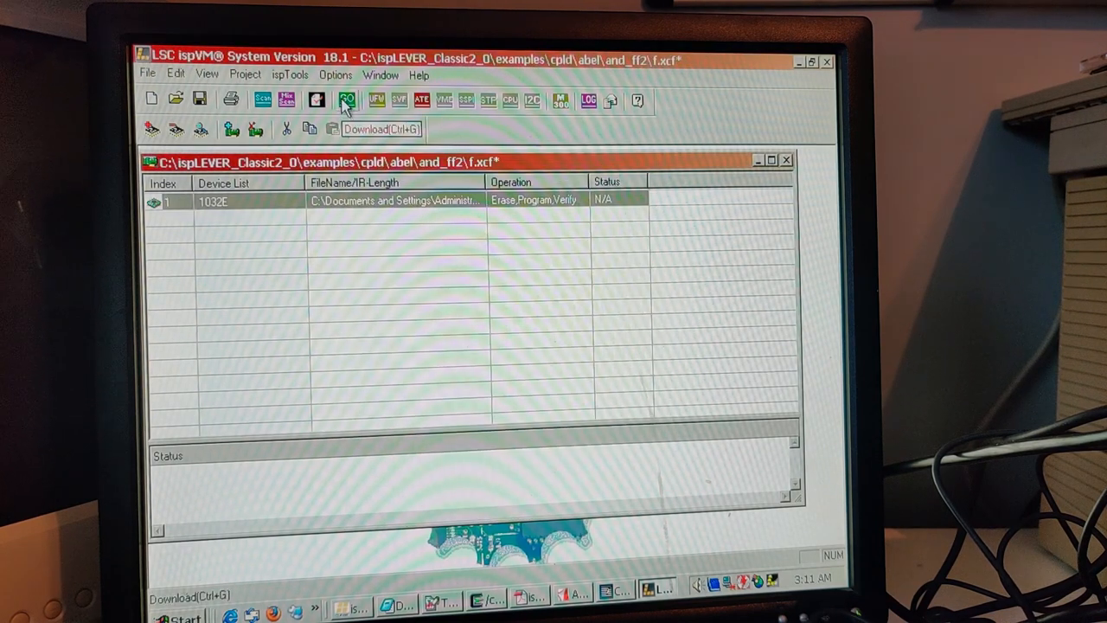
left_click(346, 101)
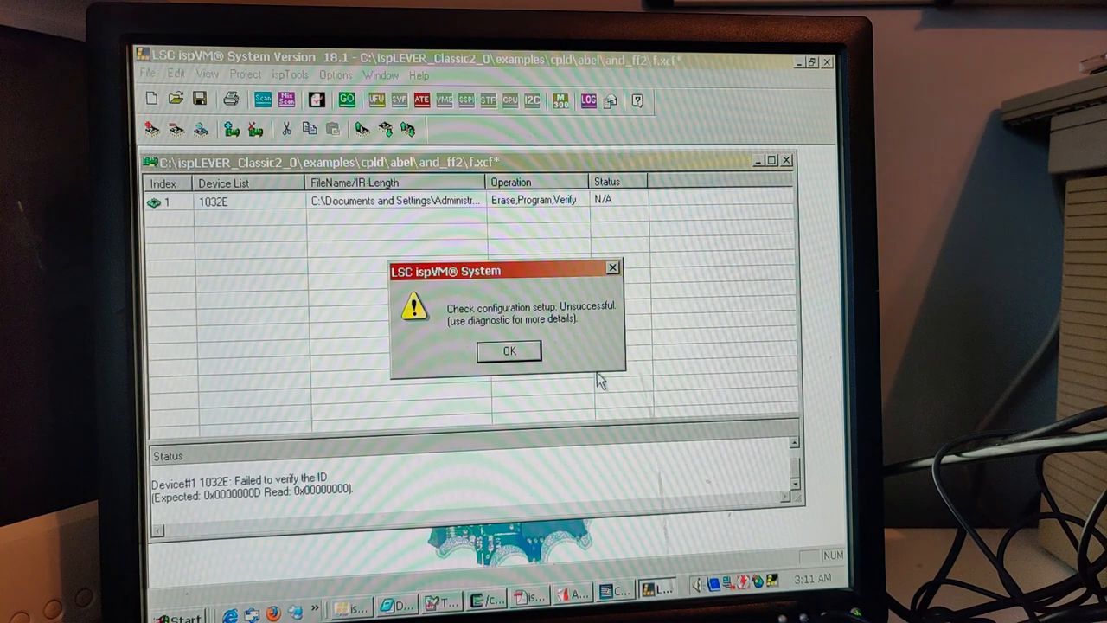